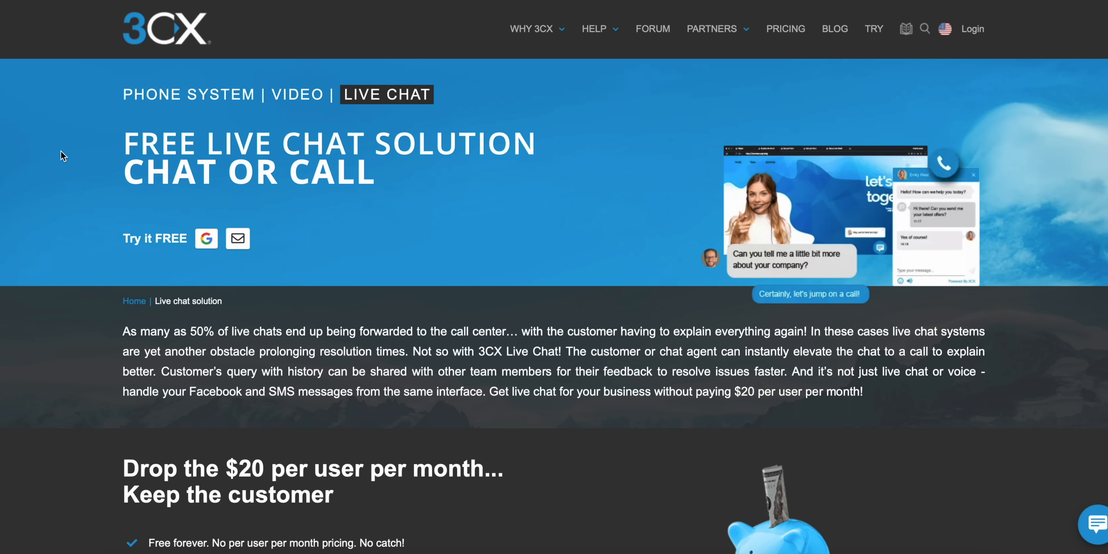
Reach the Edit Live Chat settings for jonrettinger.tech via Office settings > Voice & chat.
{"action": "scroll", "scroll_direction": "down", "scroll_amount": 3}
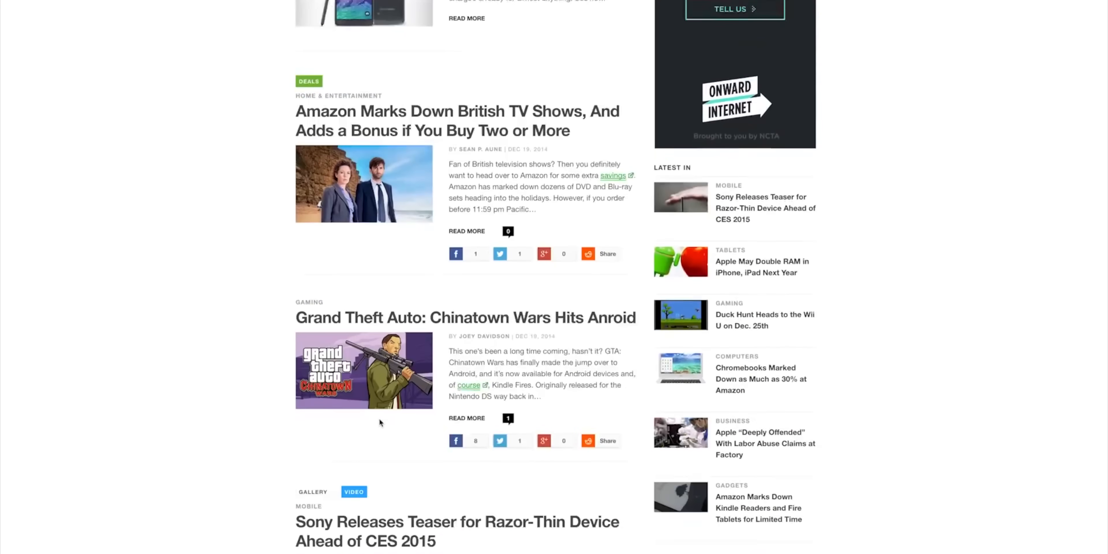
{"action": "left_click", "coordinate": [457, 531]}
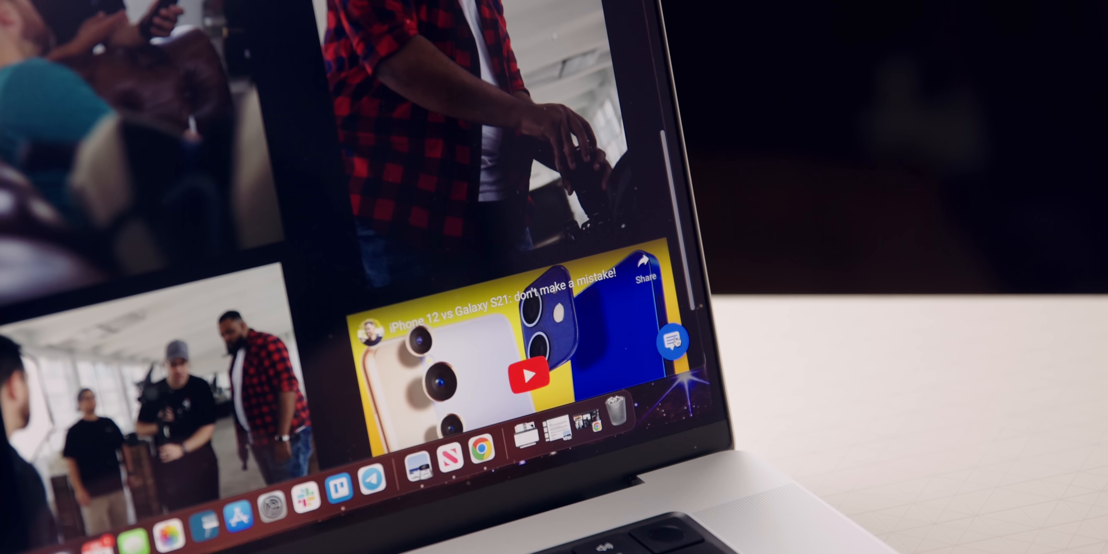
{"action": "left_click", "coordinate": [689, 340]}
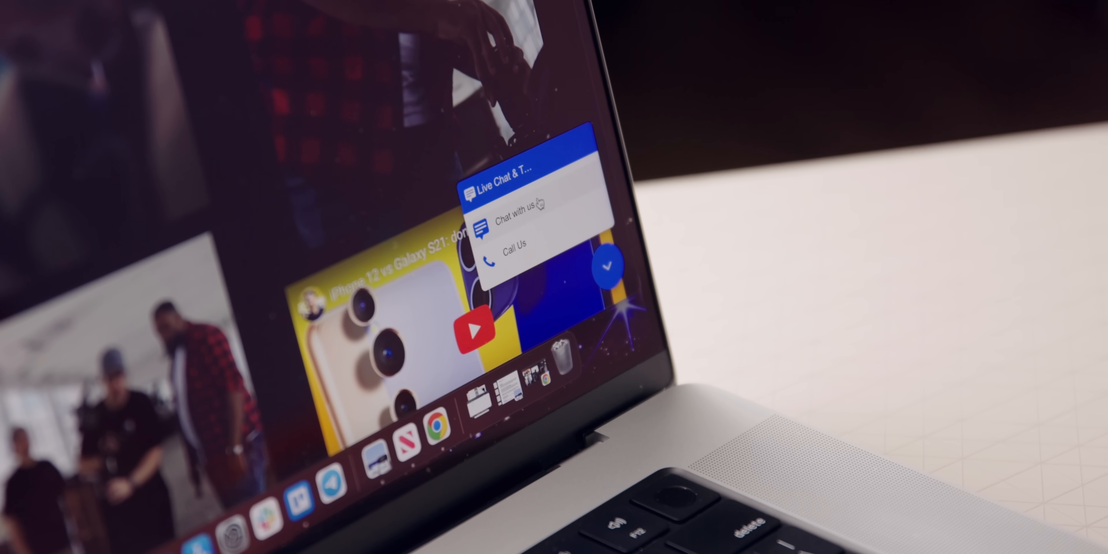
{"action": "left_click", "coordinate": [517, 242]}
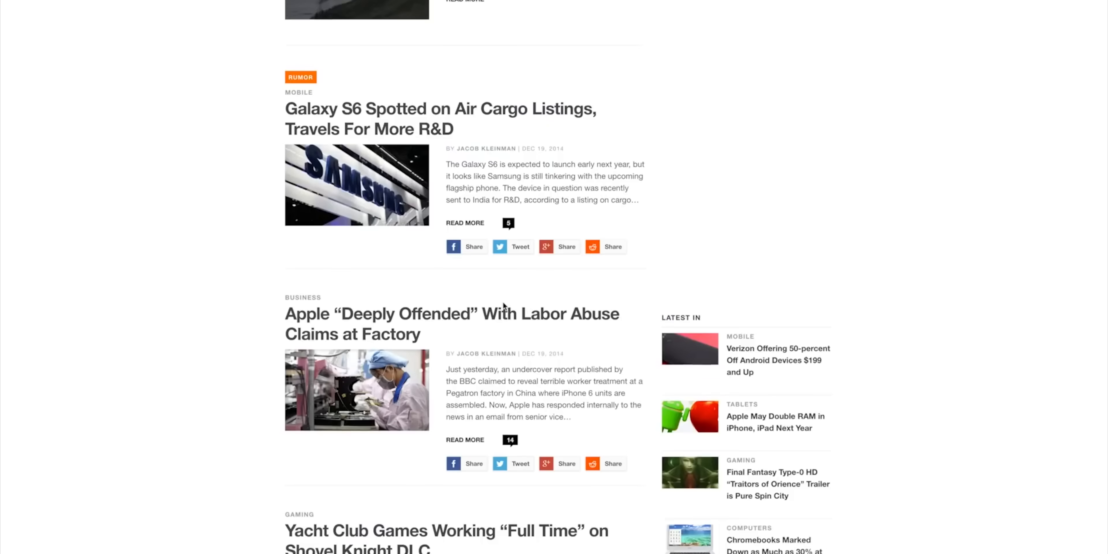
Review the website, chat option and theme fields, entering 'date' in the settings.
{"action": "scroll", "scroll_direction": "down", "scroll_amount": 3}
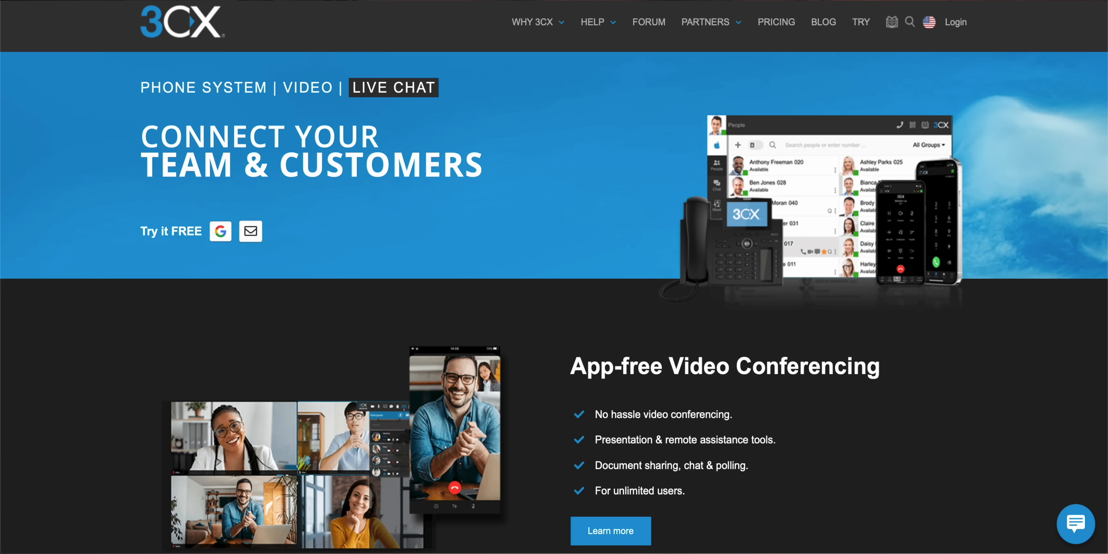
{"action": "mouse_move", "coordinate": [1065, 69]}
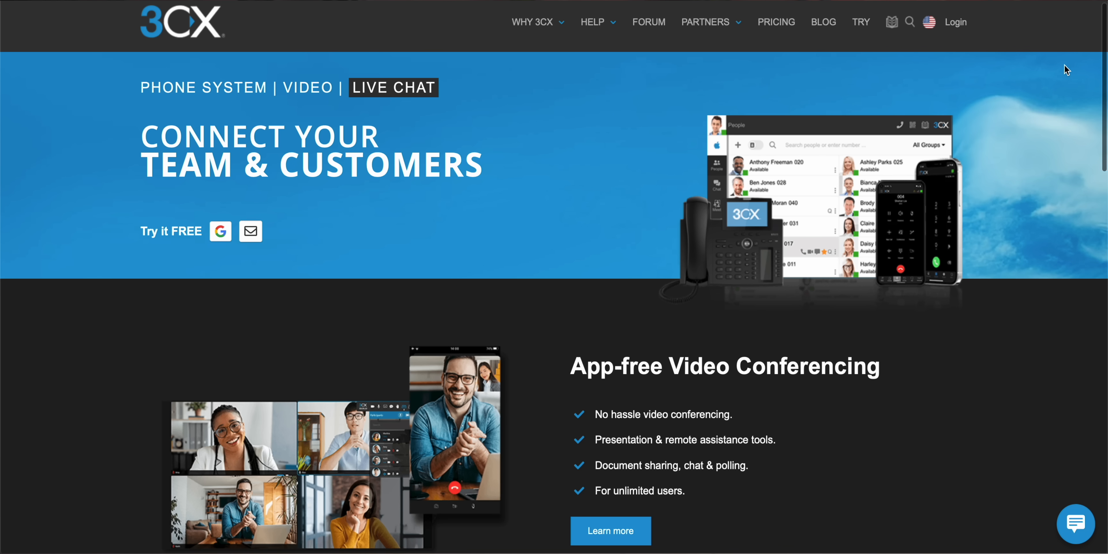
{"action": "scroll", "scroll_direction": "down", "scroll_amount": 3}
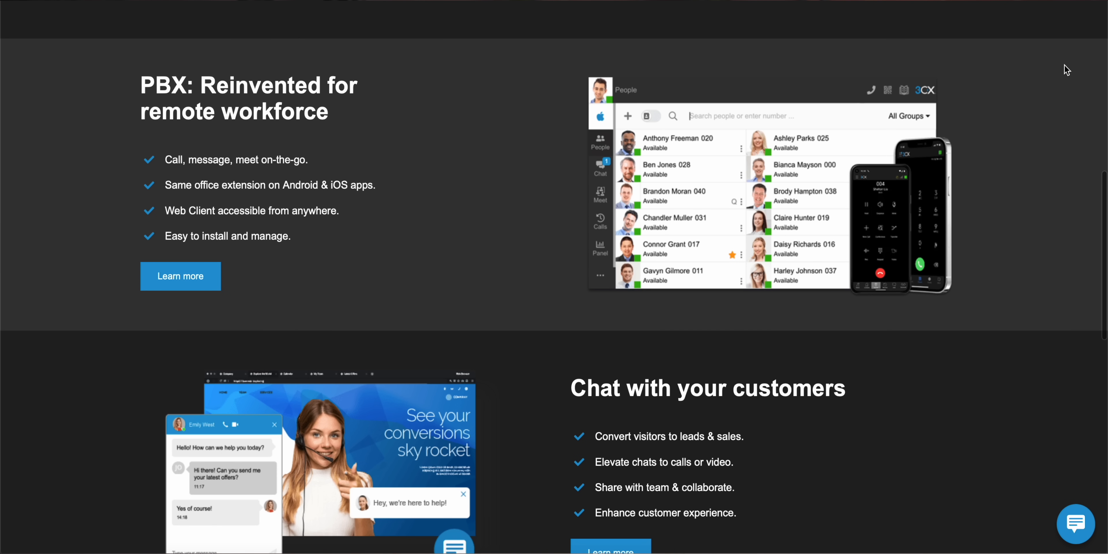
{"action": "scroll", "scroll_direction": "down", "scroll_amount": 3}
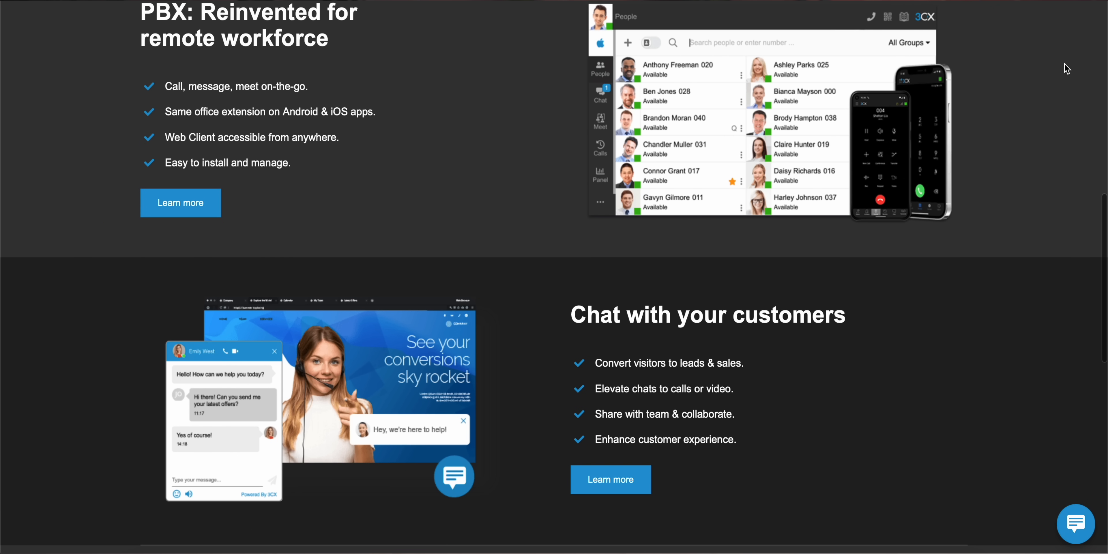
{"action": "scroll", "scroll_direction": "down", "scroll_amount": 3}
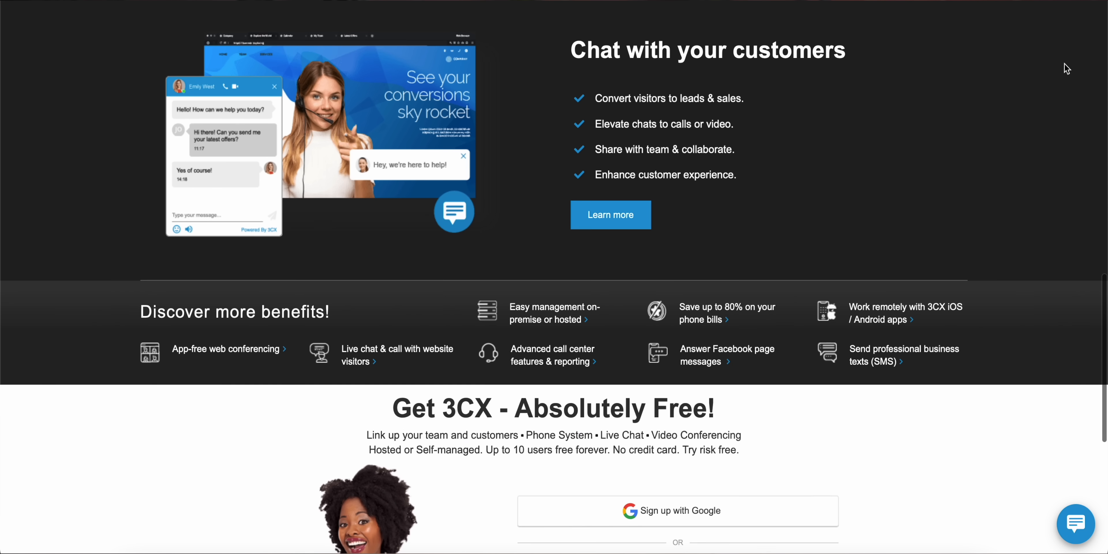
{"action": "scroll", "scroll_direction": "down", "scroll_amount": 3}
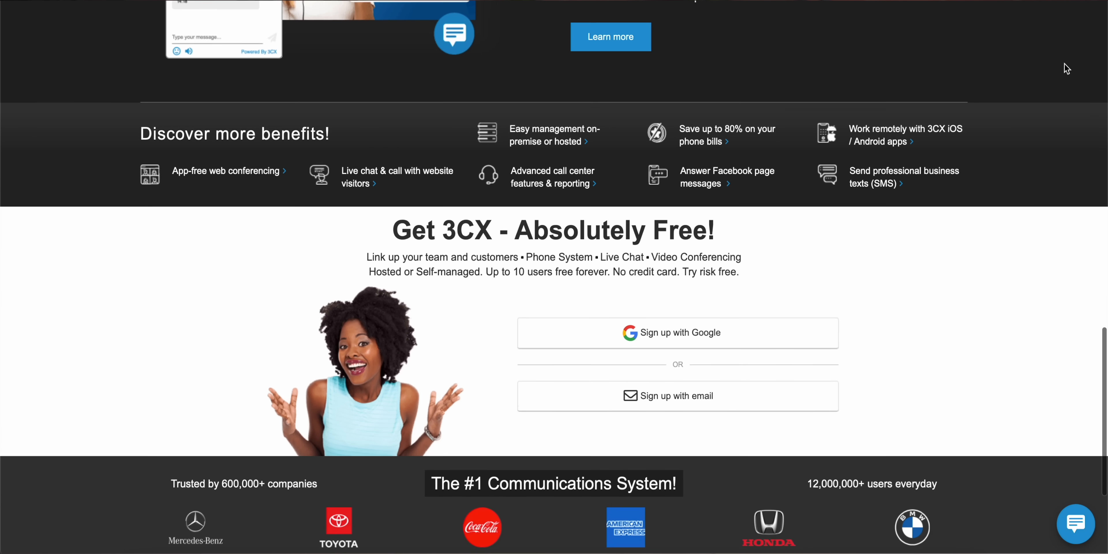
{"action": "scroll", "scroll_direction": "down", "scroll_amount": 3}
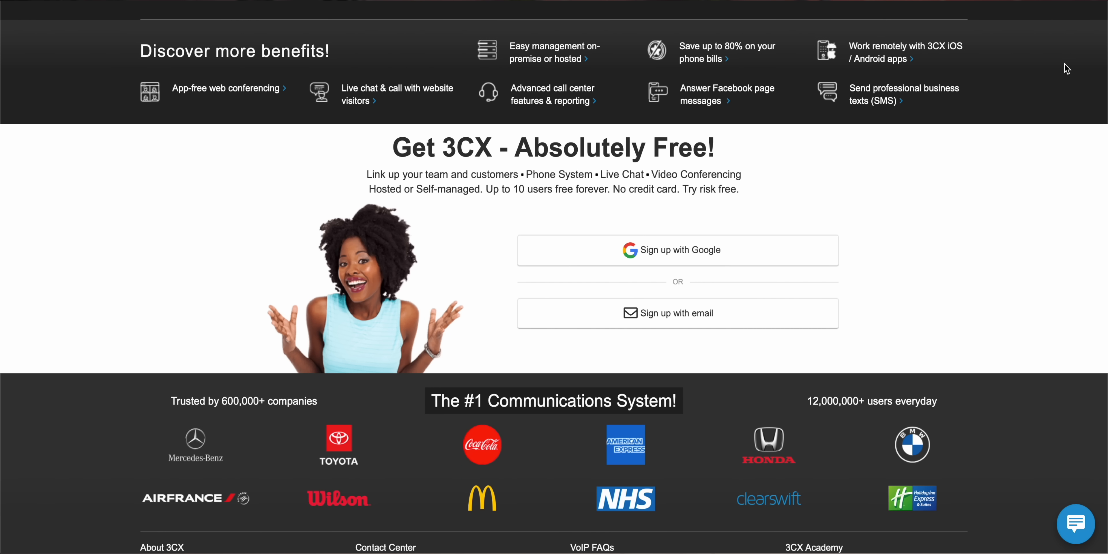
{"action": "scroll", "scroll_direction": "down", "scroll_amount": 3}
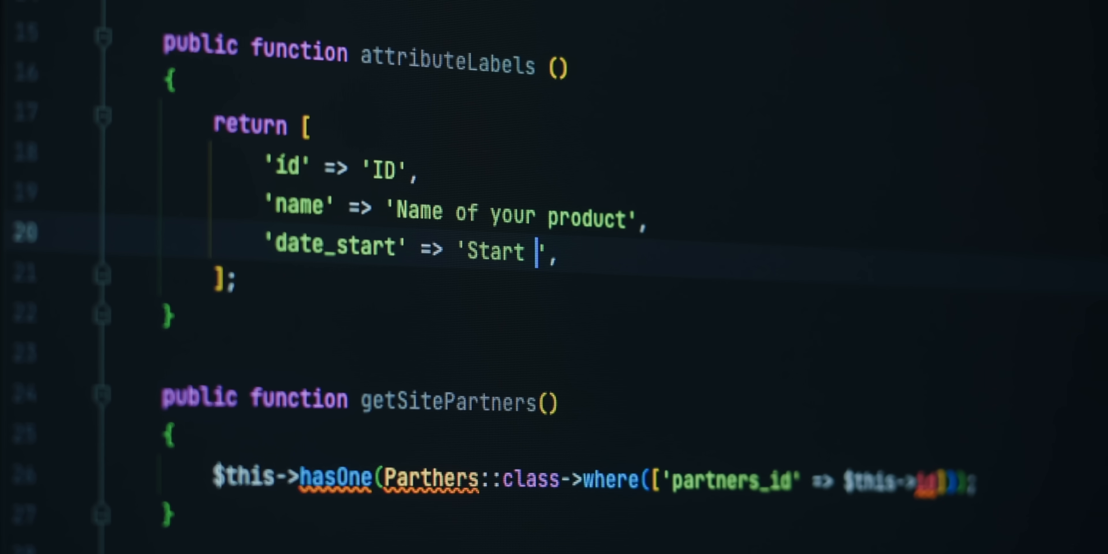
{"action": "type", "text": "date"}
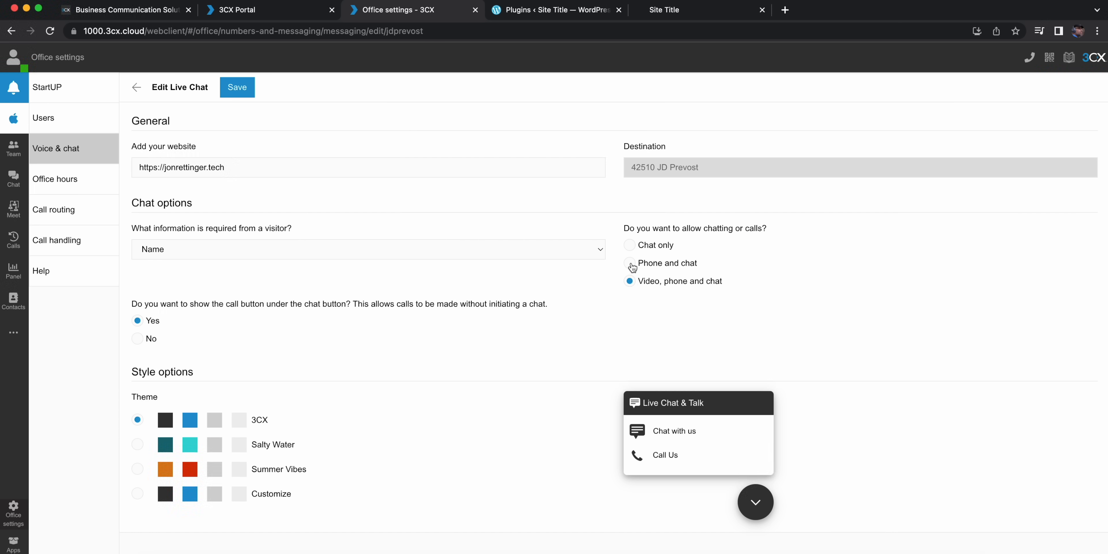
Allow Phone and chat instead of video, and keep the call button shown under the chat button.
{"action": "left_click", "coordinate": [628, 263]}
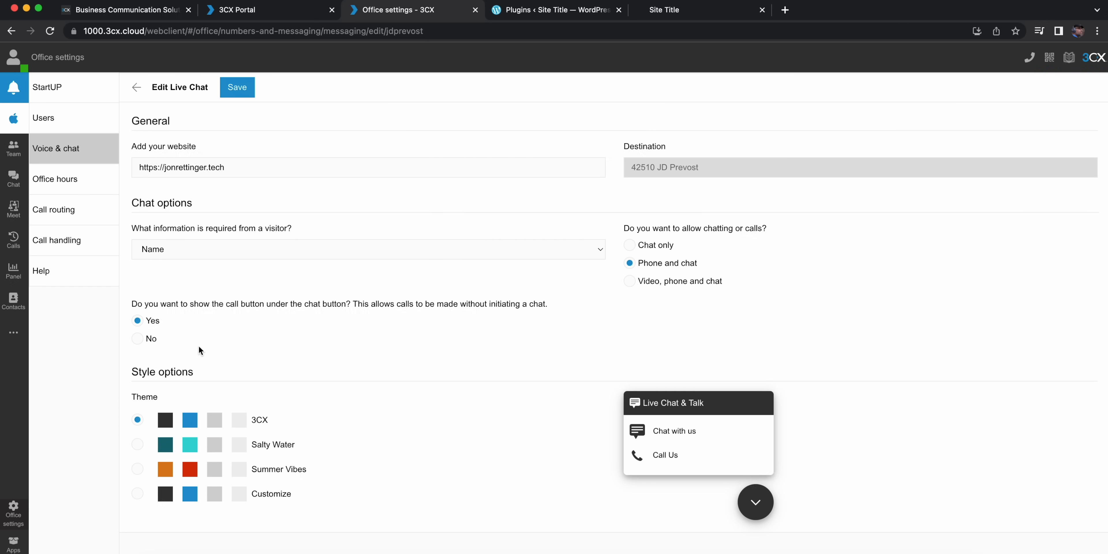
{"action": "left_click", "coordinate": [137, 339]}
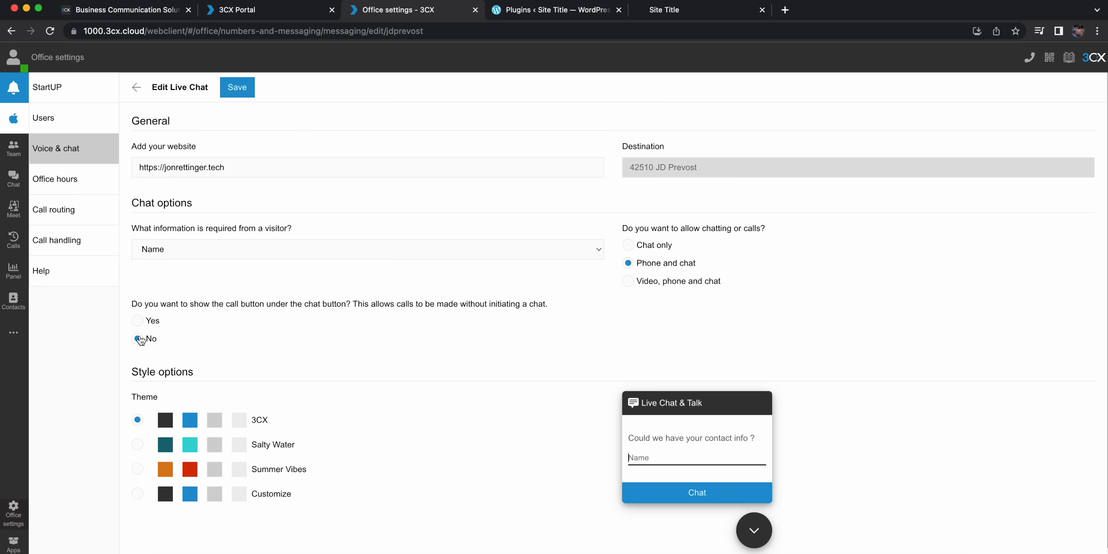
{"action": "left_click", "coordinate": [135, 320]}
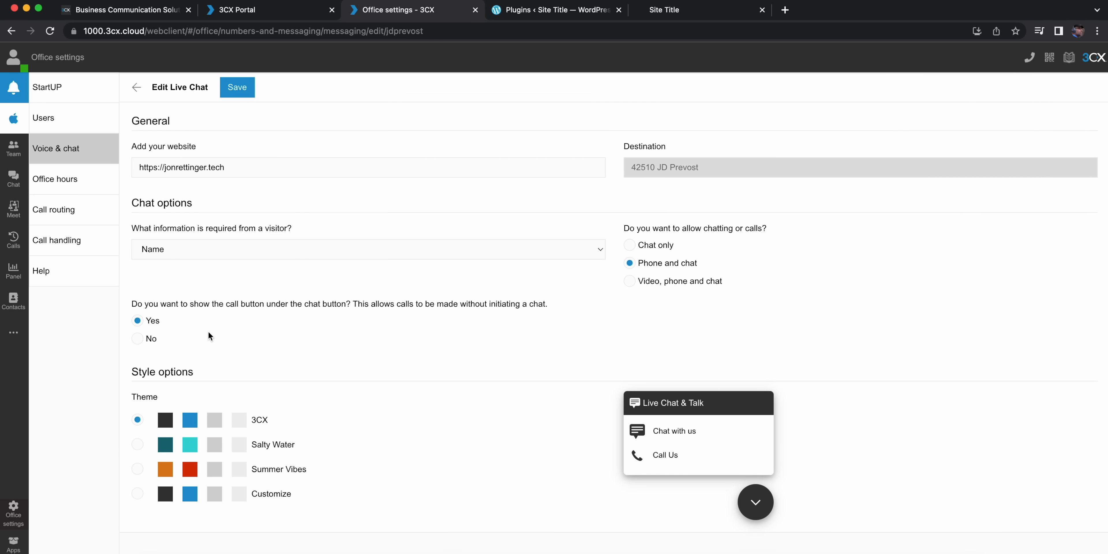